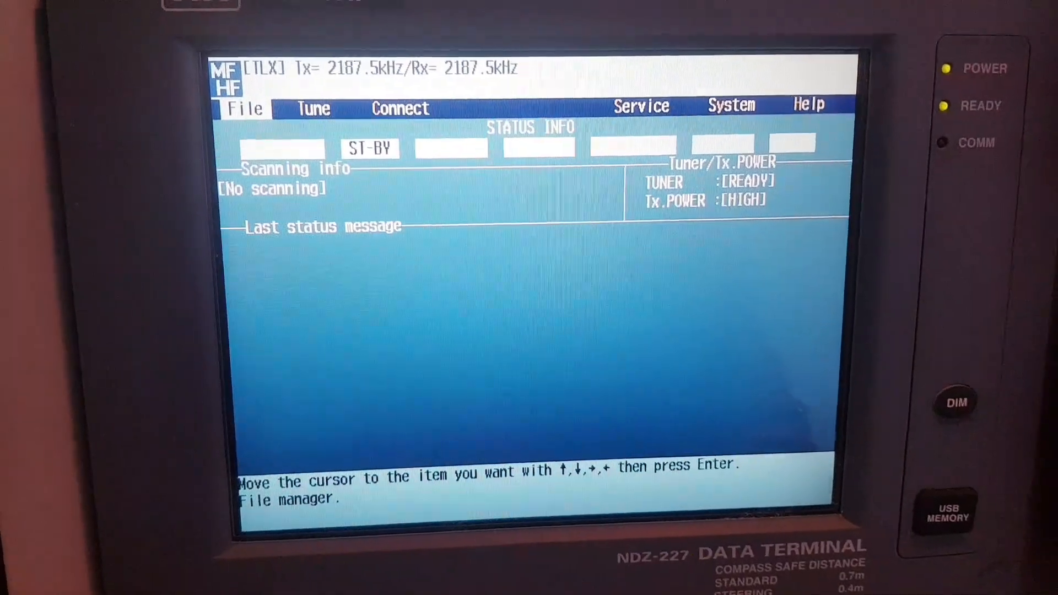
Step: Start an ARQ call from the Connect menu and switch the station selection to manual entry
{"action": "key", "text": "Right"}
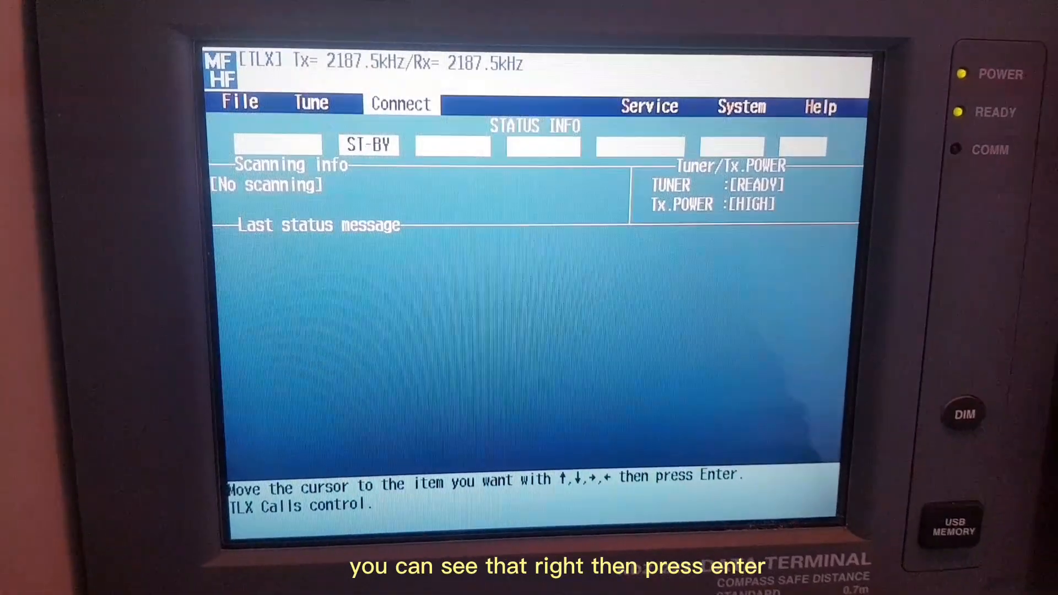
{"action": "left_click", "coordinate": [399, 104]}
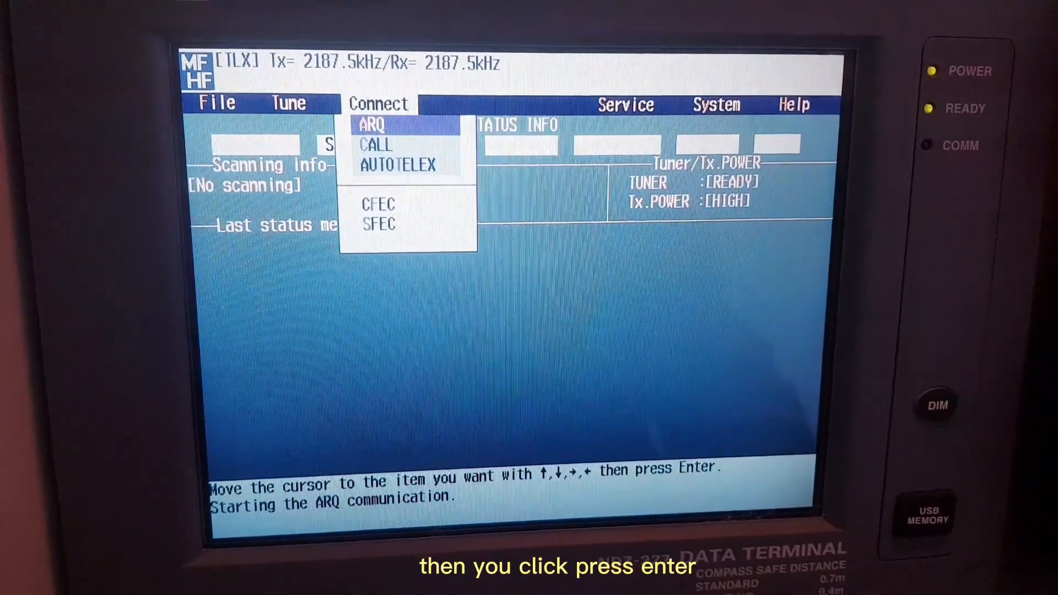
{"action": "key", "text": "Return"}
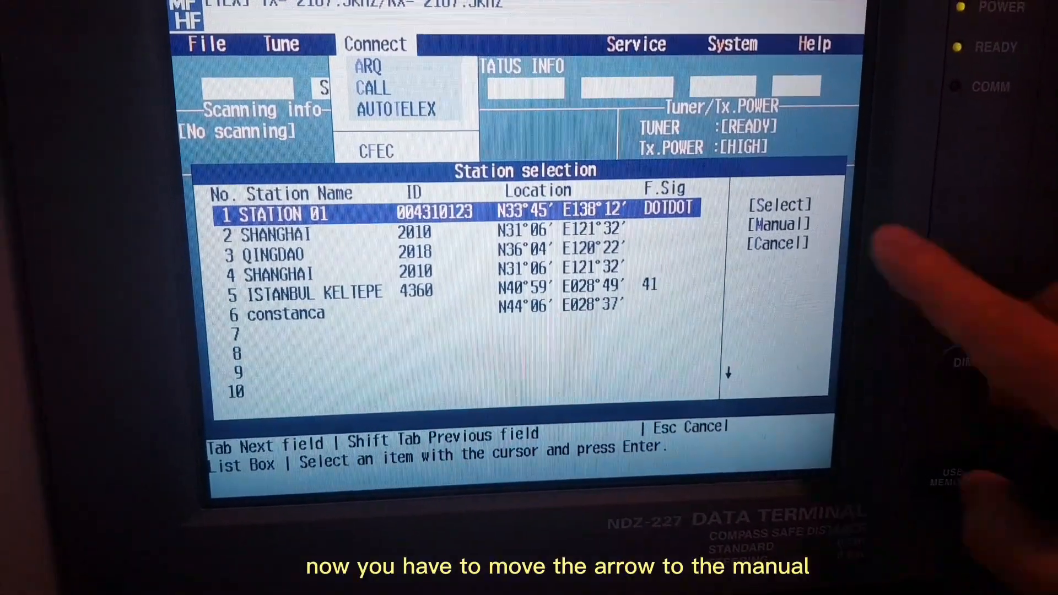
{"action": "key", "text": "Tab"}
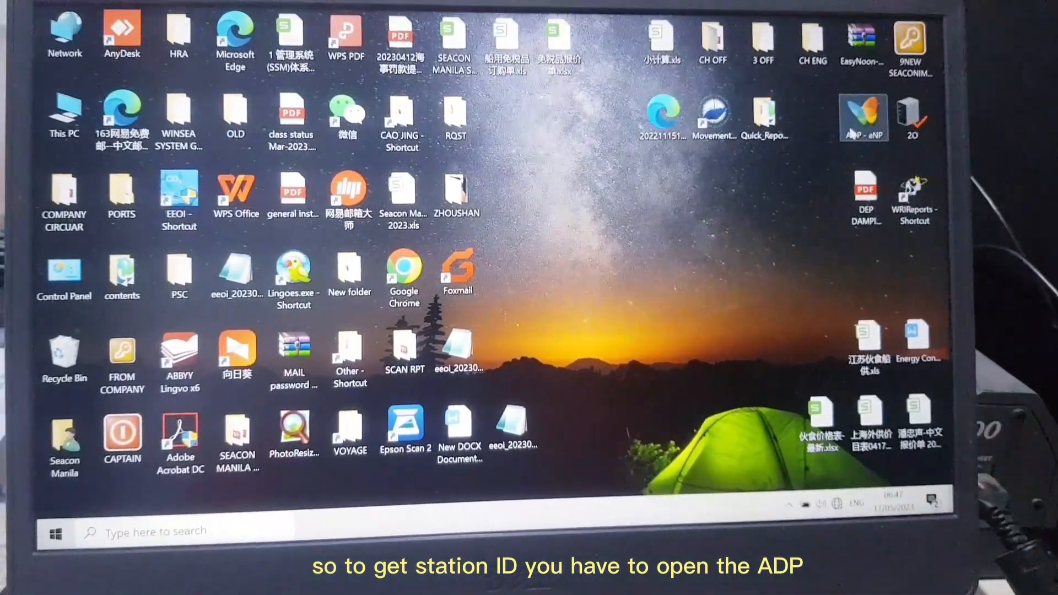
Step: Launch Admiralty Digital Radio Signals from the ADP - eNP shortcuts folder
{"action": "double_click", "coordinate": [863, 115]}
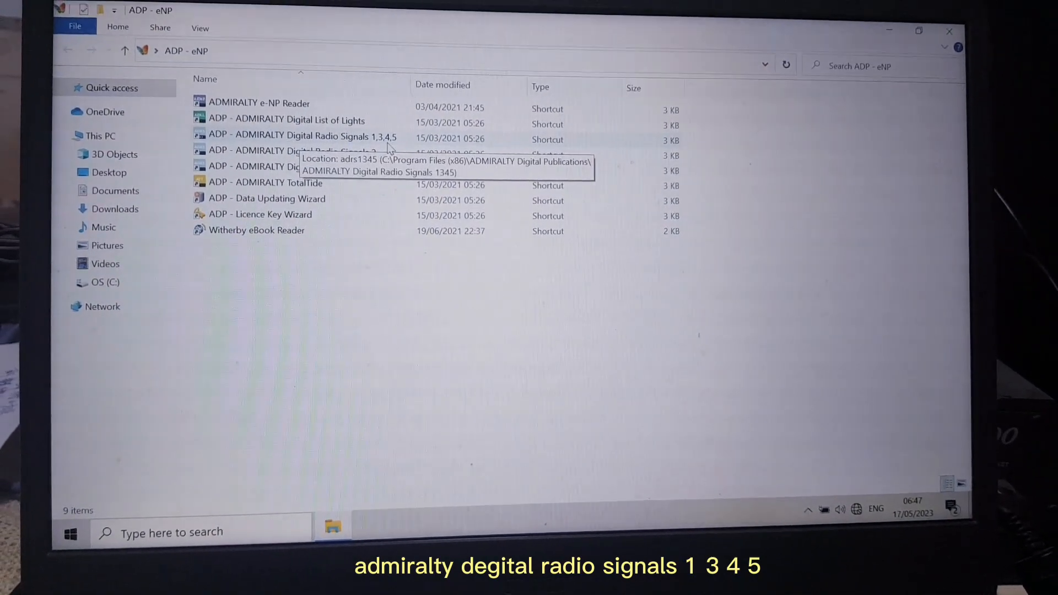
{"action": "double_click", "coordinate": [296, 135]}
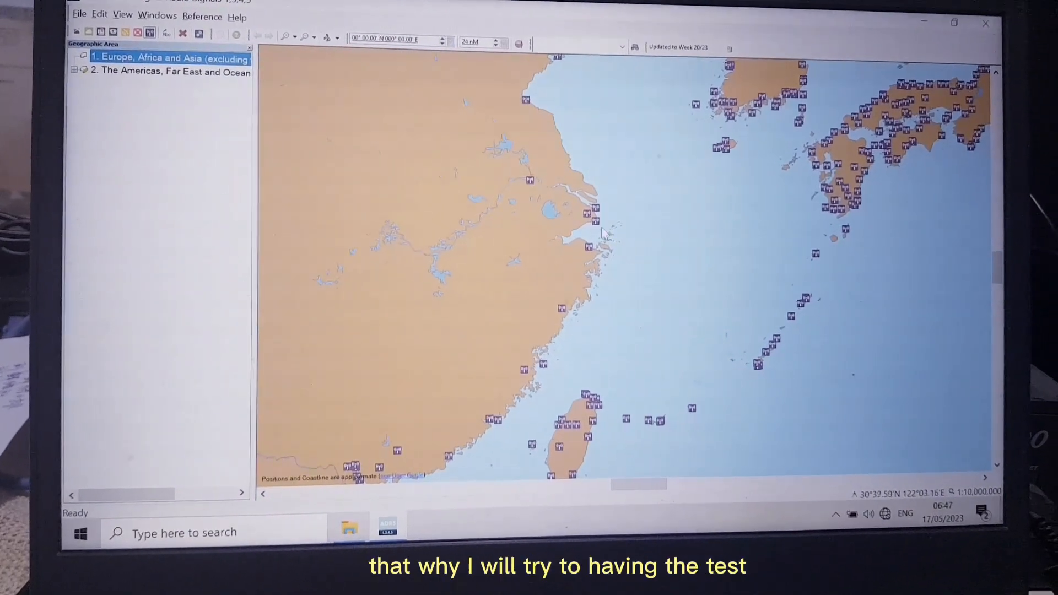
{"action": "mouse_move", "coordinate": [578, 211]}
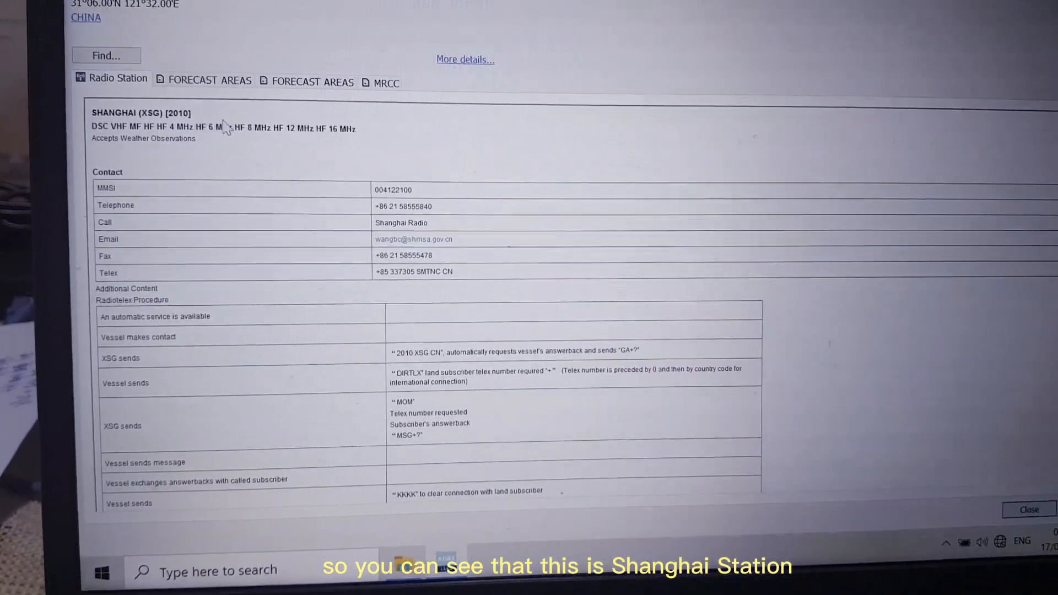
Step: Select Shanghai (XSG) station ID 2010 in the station record
{"action": "double_click", "coordinate": [174, 113]}
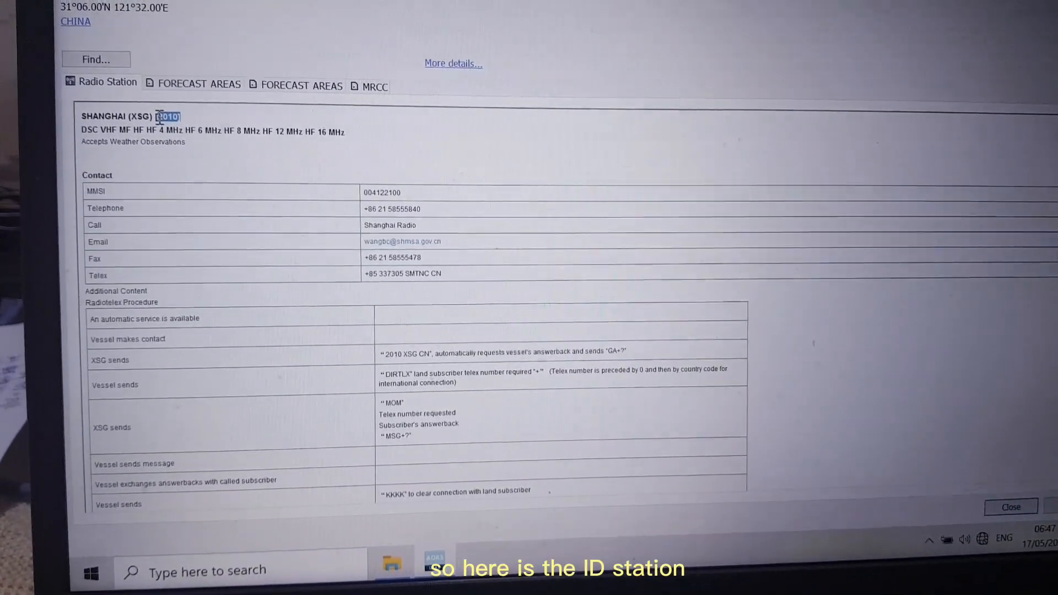
{"action": "scroll", "scroll_direction": "up", "scroll_amount": 3}
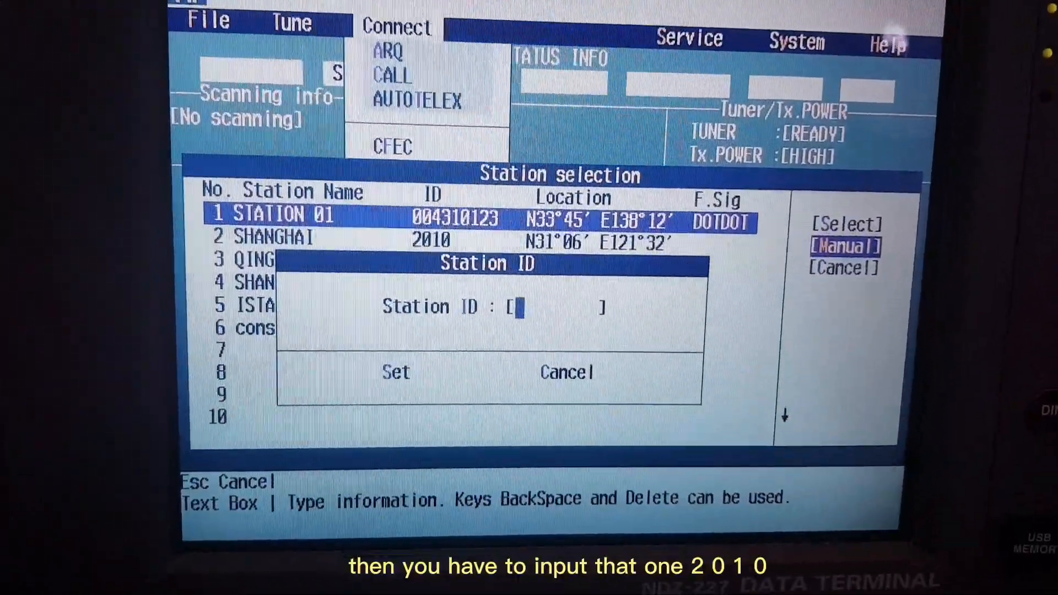
Step: Enter manual station ID 2010 for Shanghai and confirm it
{"action": "type", "text": "2"}
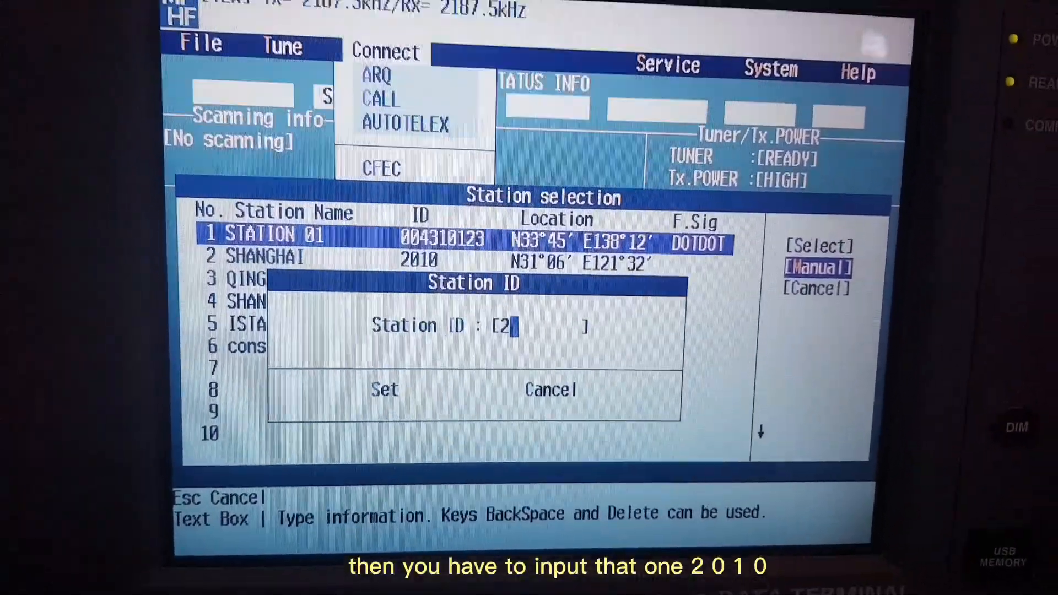
{"action": "type", "text": "010"}
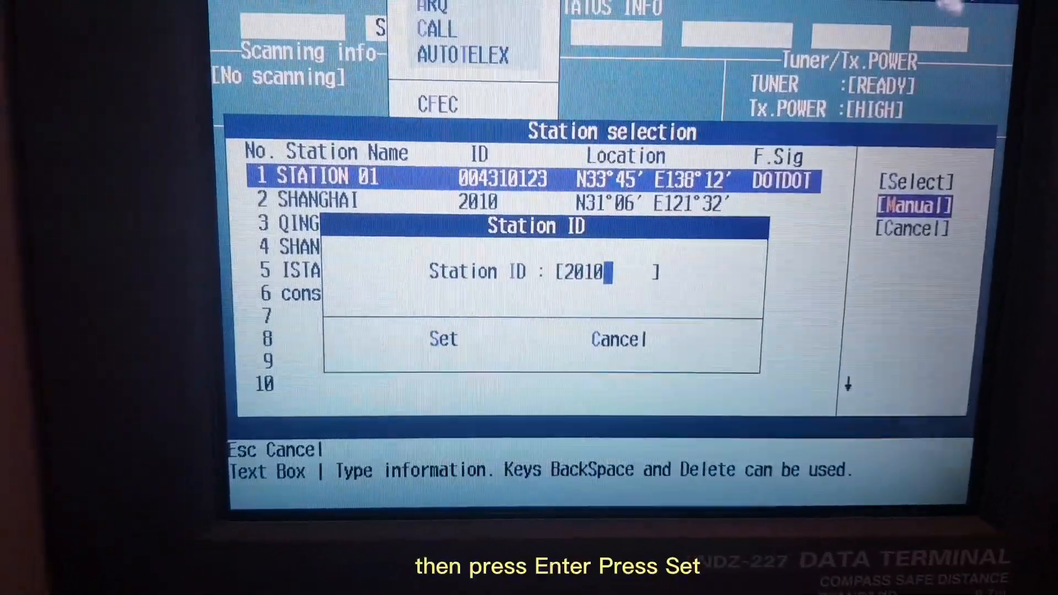
{"action": "key", "text": "Tab"}
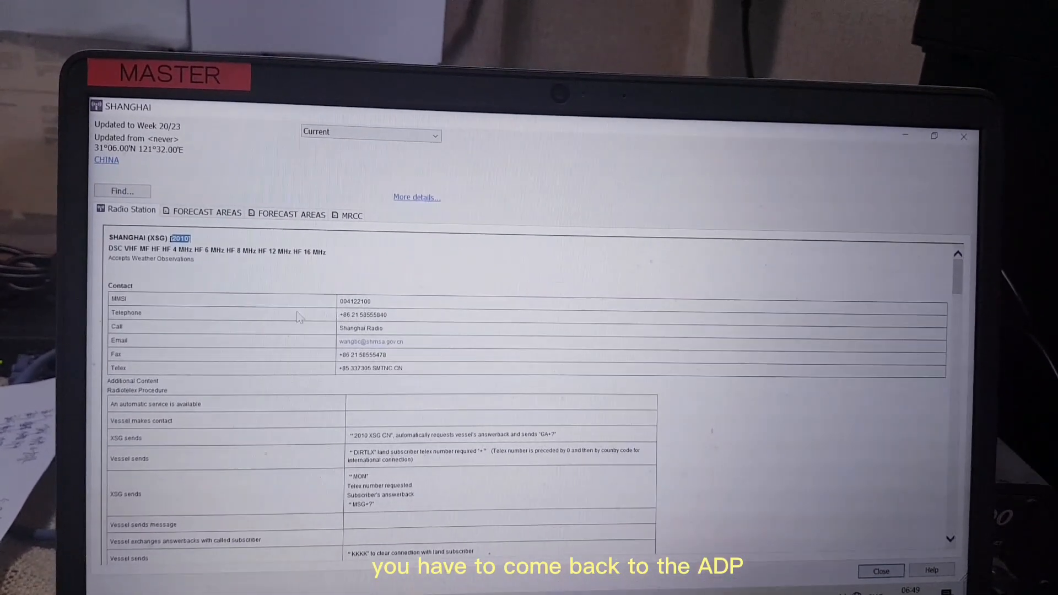
Step: Scroll to Shanghai's Radiotelex Services and pick the H24 channel 12142
{"action": "scroll", "scroll_direction": "down", "scroll_amount": 3}
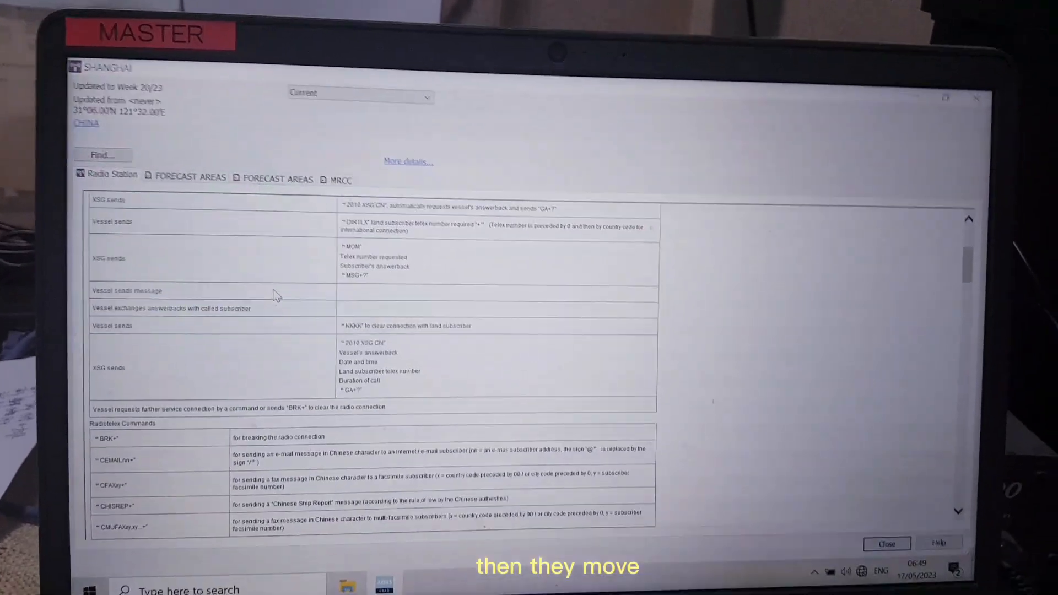
{"action": "scroll", "scroll_direction": "down", "scroll_amount": 3}
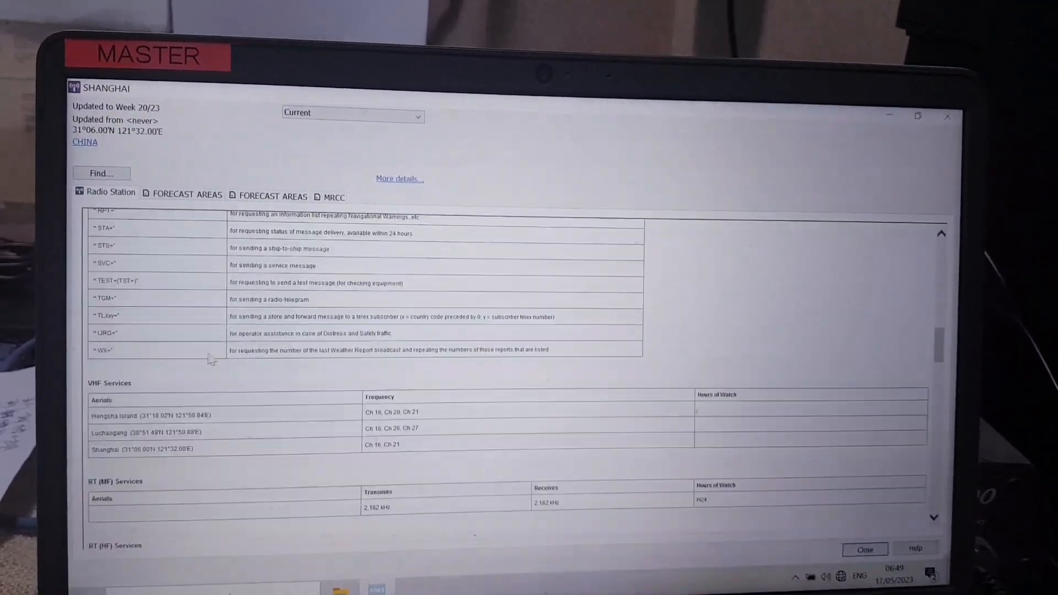
{"action": "scroll", "scroll_direction": "down", "scroll_amount": 3}
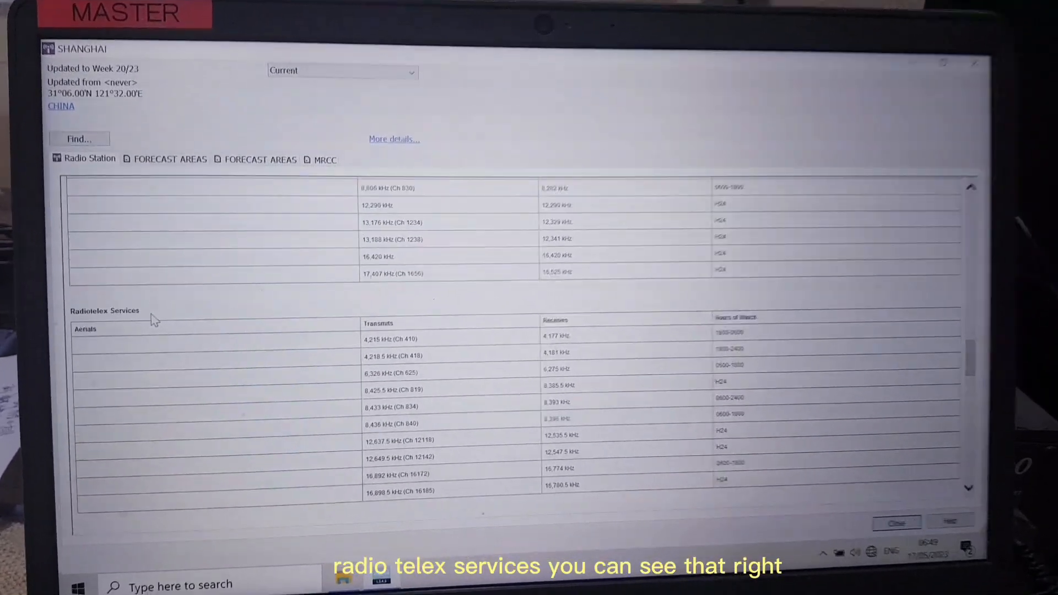
{"action": "scroll", "scroll_direction": "down", "scroll_amount": 3}
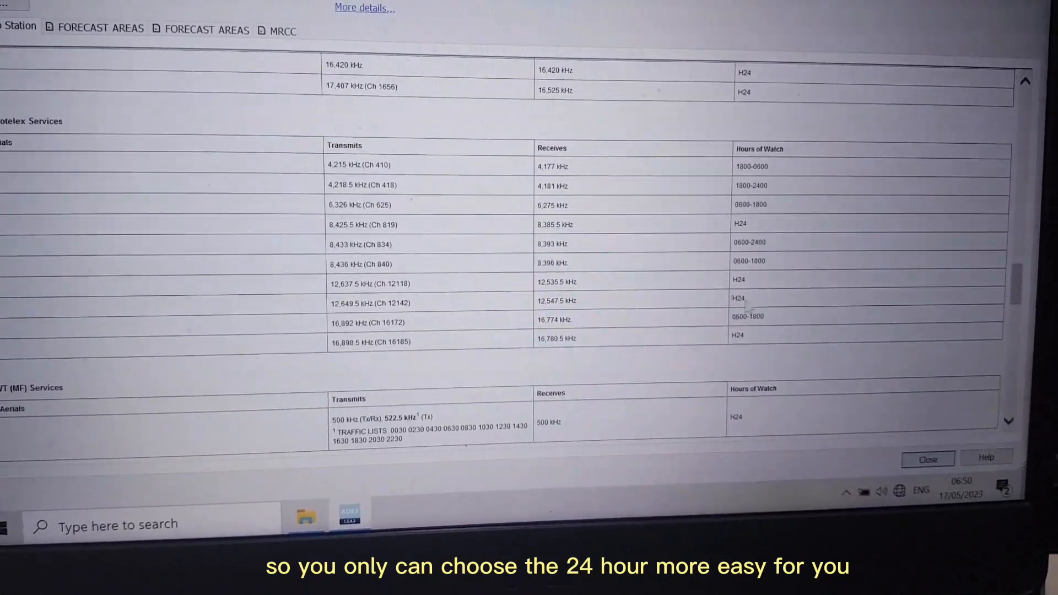
{"action": "double_click", "coordinate": [738, 303]}
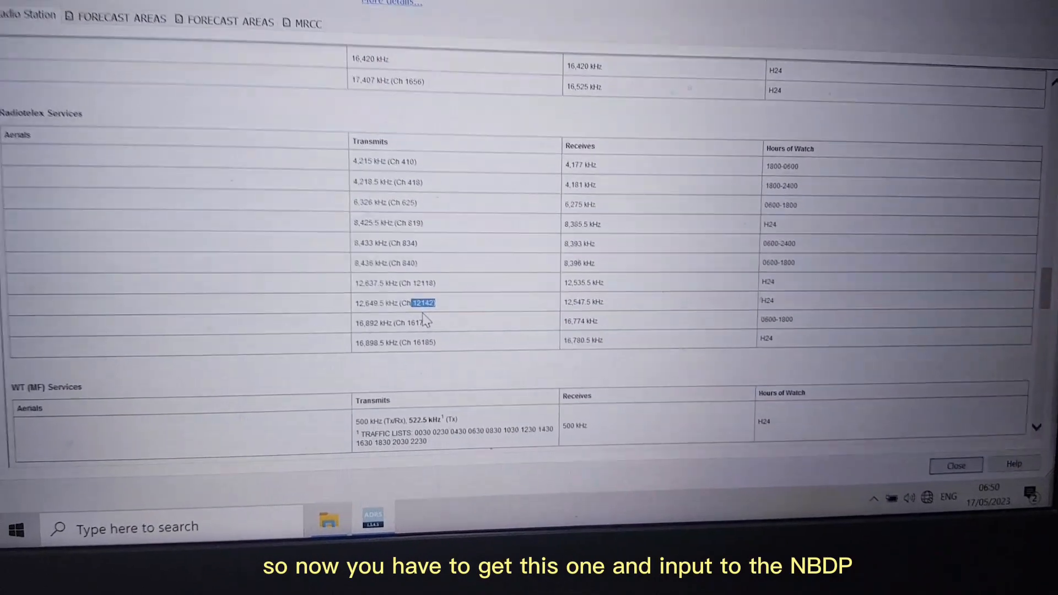
{"action": "scroll", "scroll_direction": "up", "scroll_amount": 3}
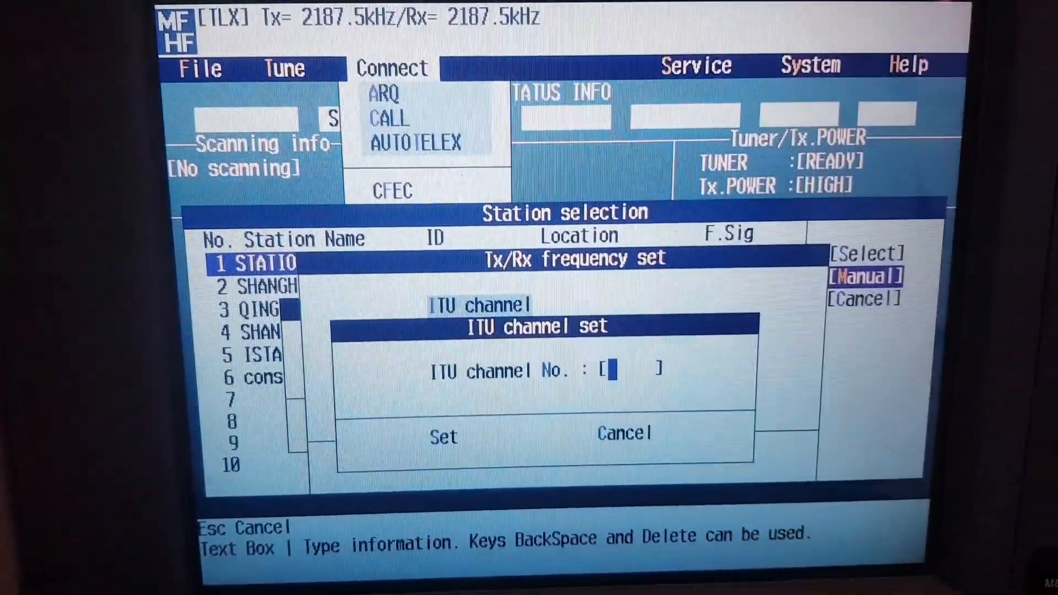
Step: Enter ITU channel 12142, apply Tx 12547.5 / Rx 12649.5 kHz and confirm the frequency is free twice
{"action": "type", "text": "121"}
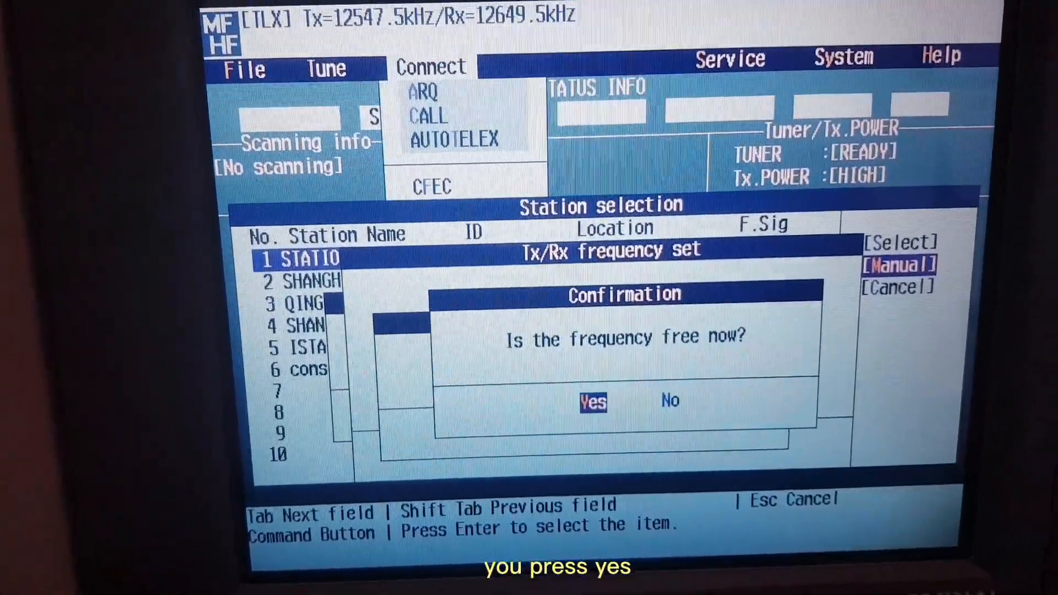
{"action": "left_click", "coordinate": [593, 401]}
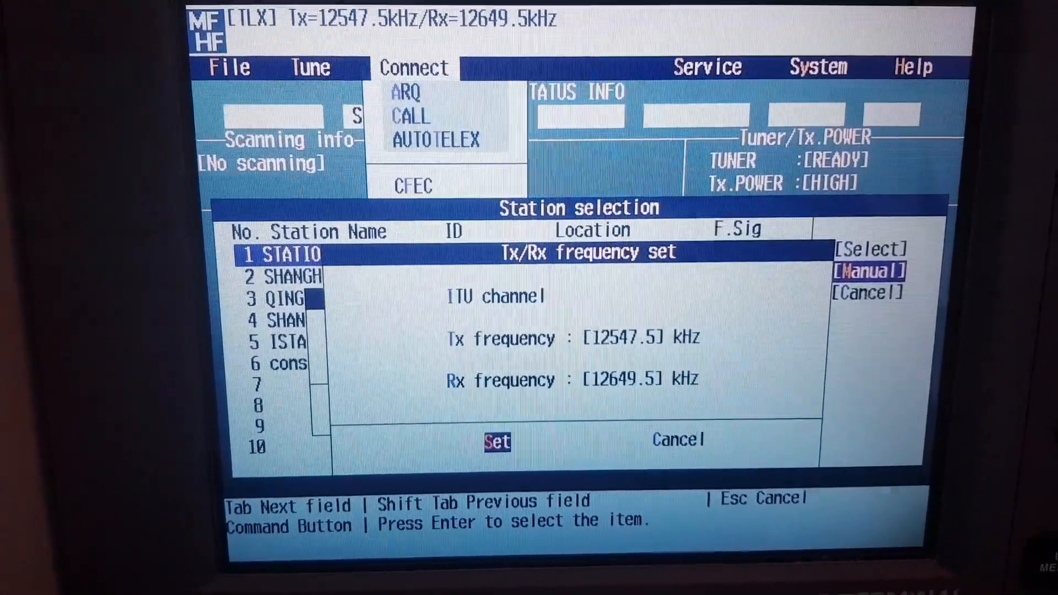
{"action": "left_click", "coordinate": [497, 442]}
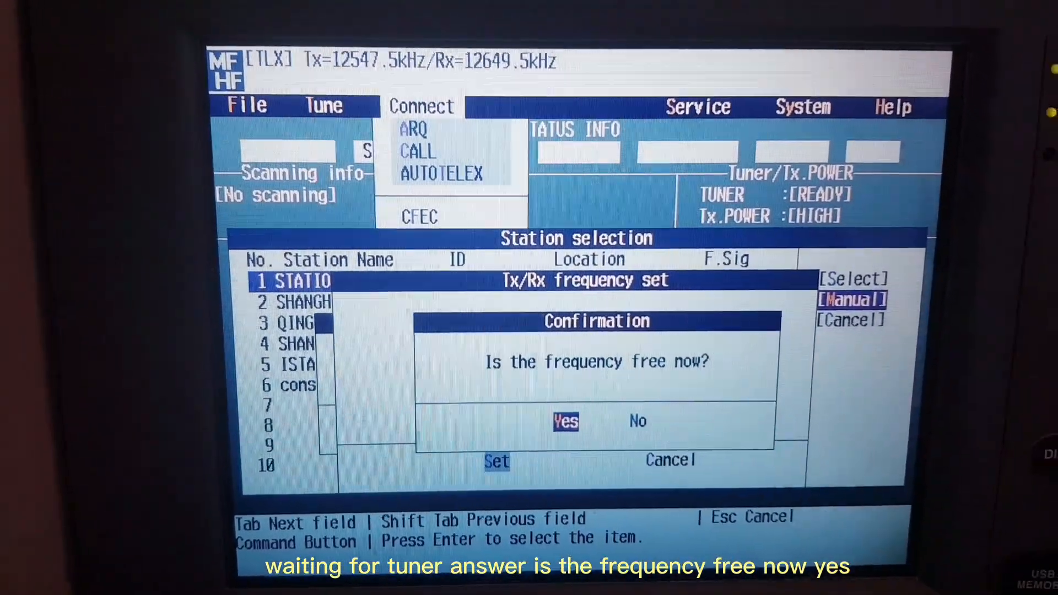
{"action": "left_click", "coordinate": [565, 420]}
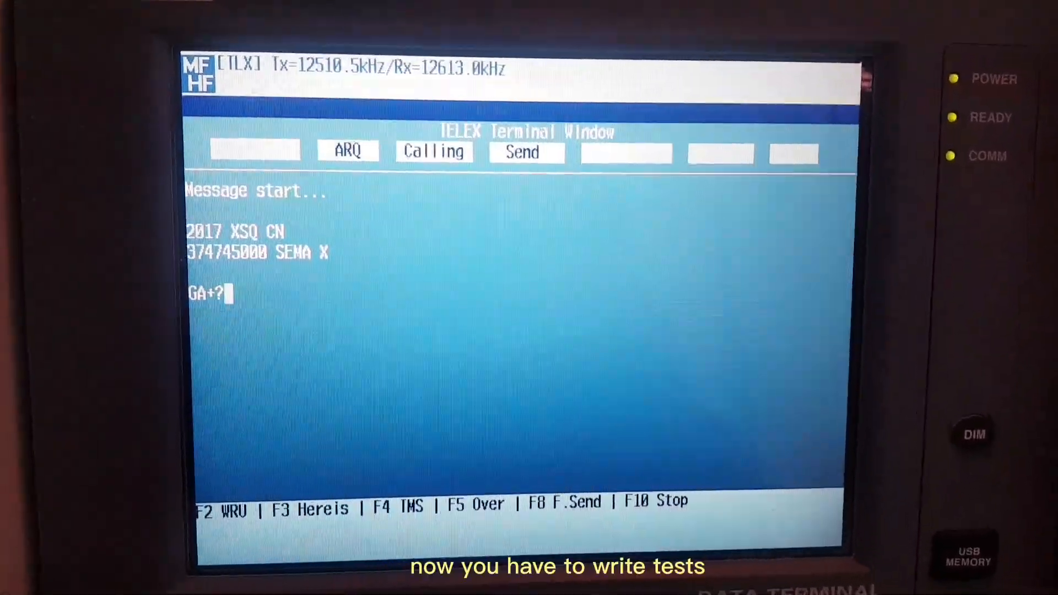
Step: Send TEST+? after GA+?, receive the quick-brown-fox line, then type BRK
{"action": "type", "text": "T"}
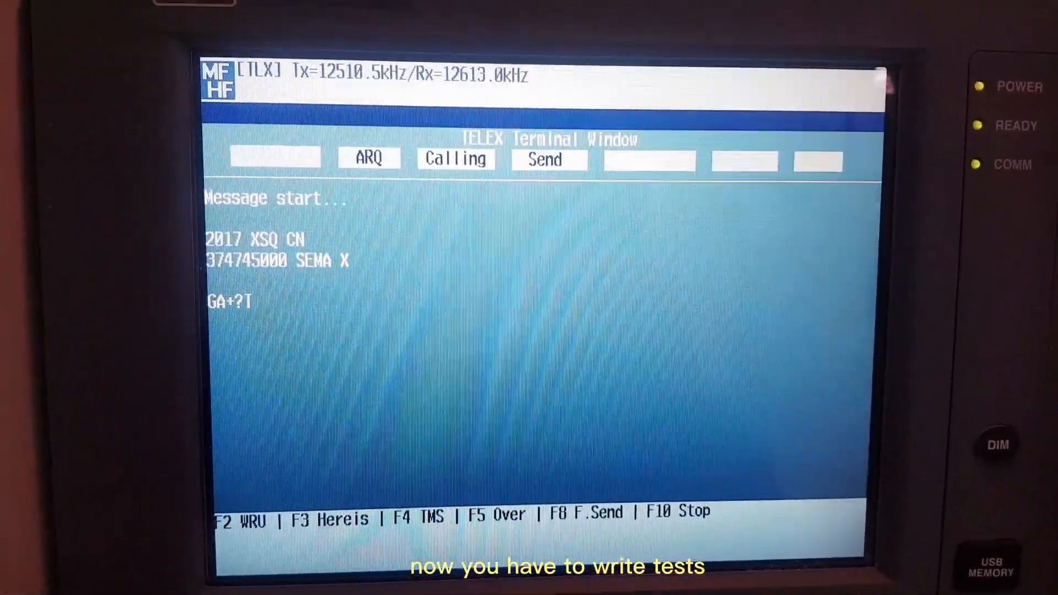
{"action": "type", "text": "TEST"}
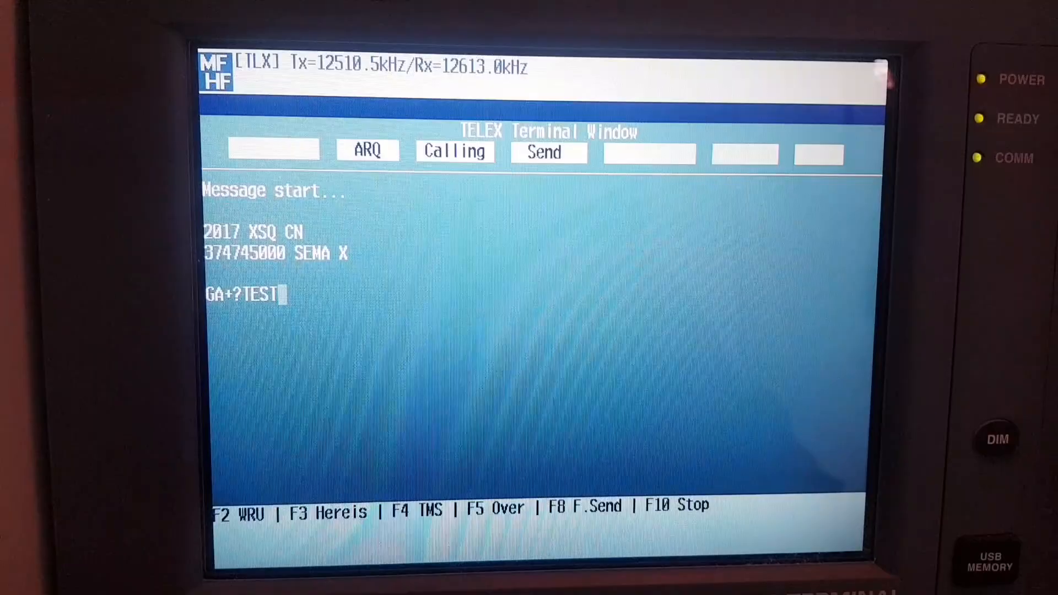
{"action": "type", "text": "+?"}
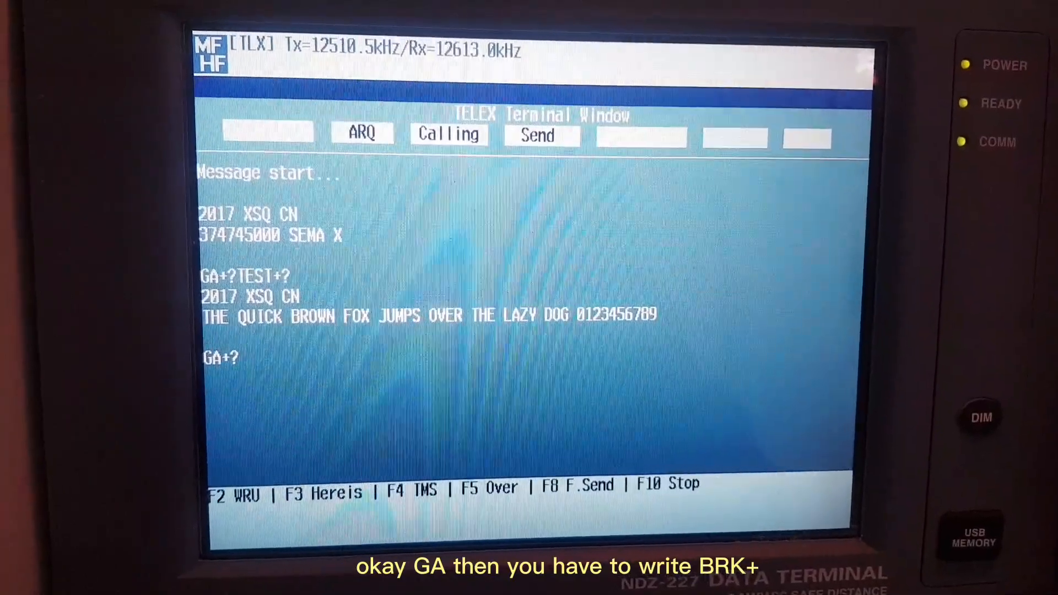
{"action": "type", "text": "BRK"}
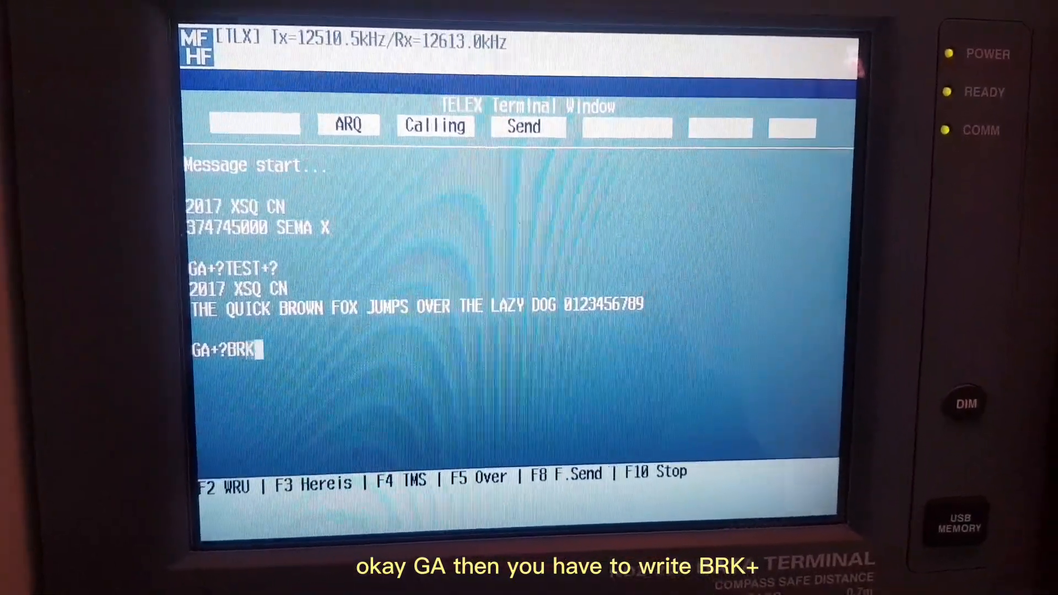